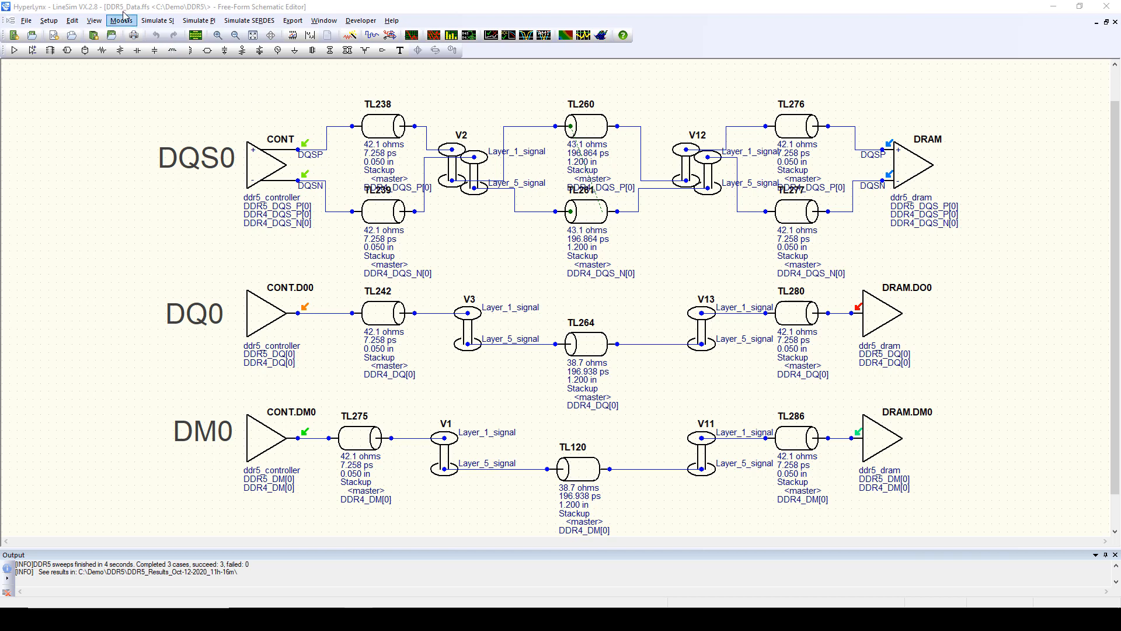
- Show the Simulate SI menu's signal-integrity simulation choices for the DDR5 schematic
click(157, 19)
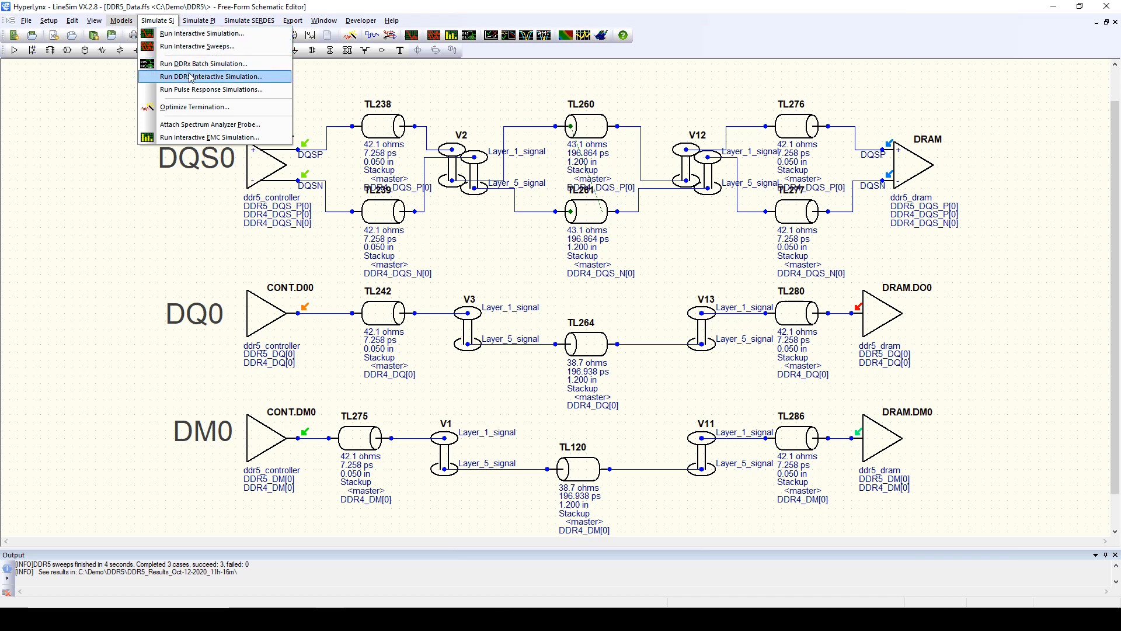
- Launch the DDR5 interactive simulation wizard for TX CONT.D00 to RX DRAM.D00, typical IC modeling
click(211, 76)
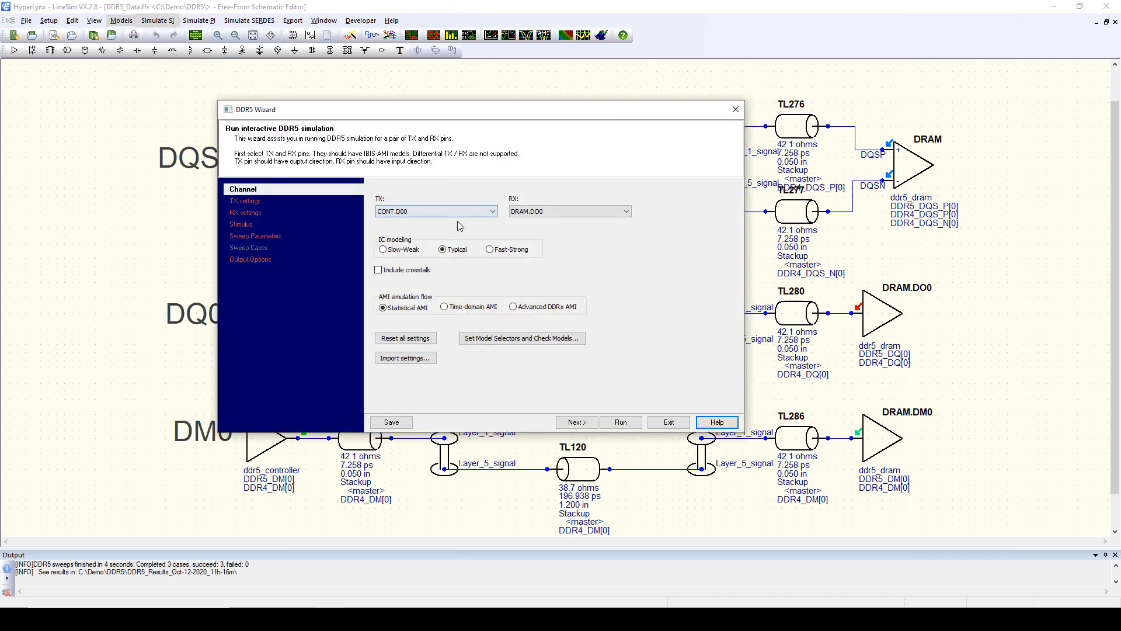
mouse_move(498, 127)
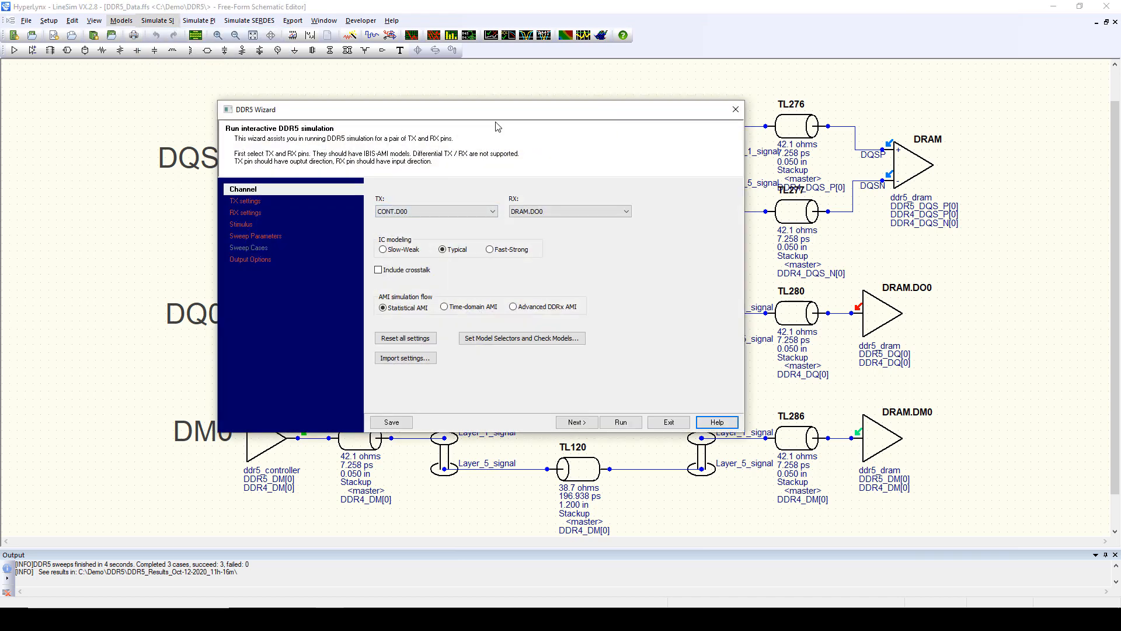
mouse_move(544, 455)
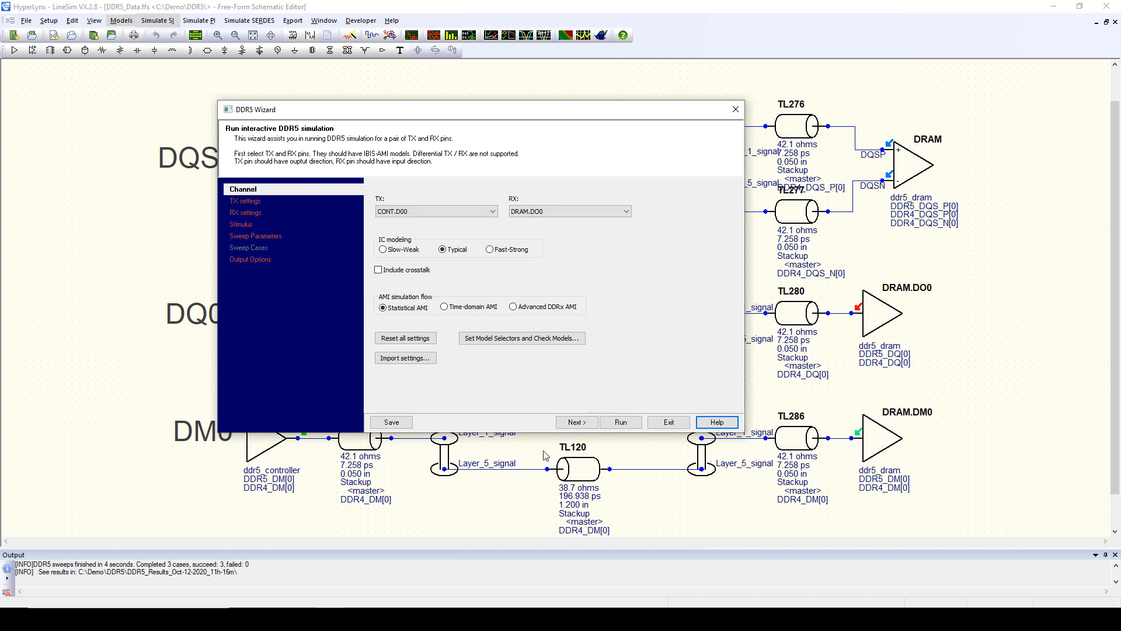
mouse_move(539, 368)
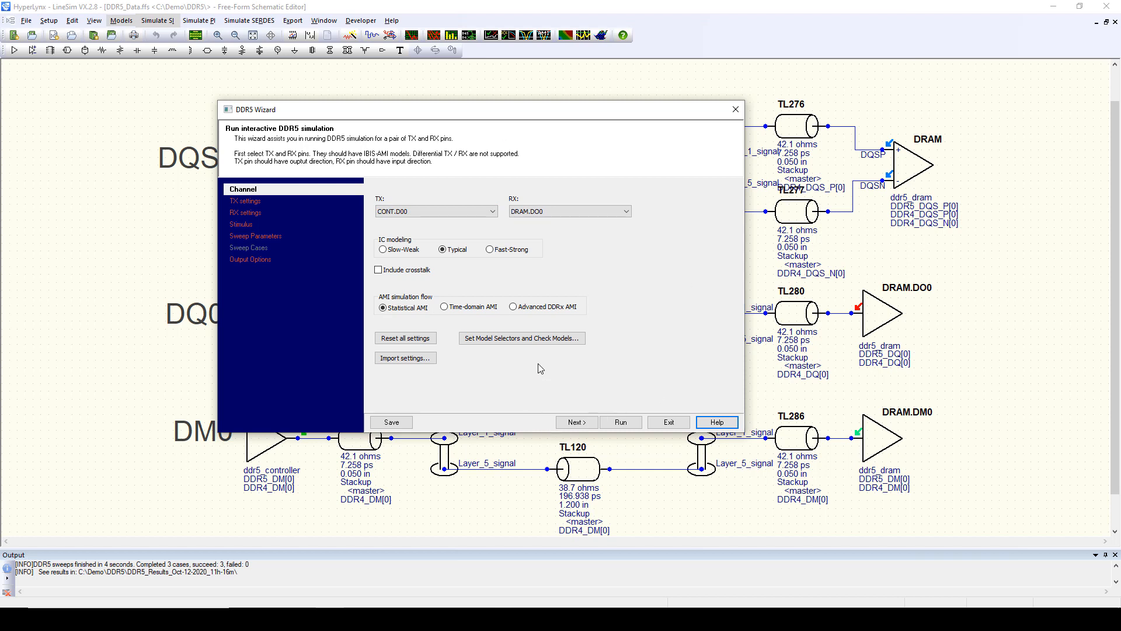
mouse_move(394, 272)
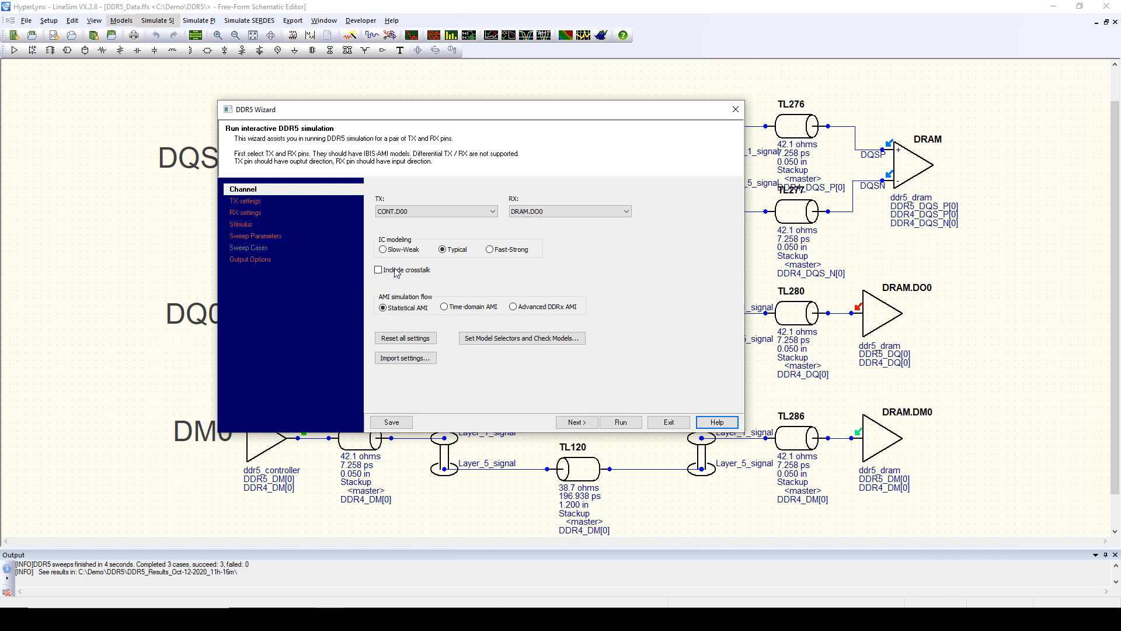
mouse_move(394, 320)
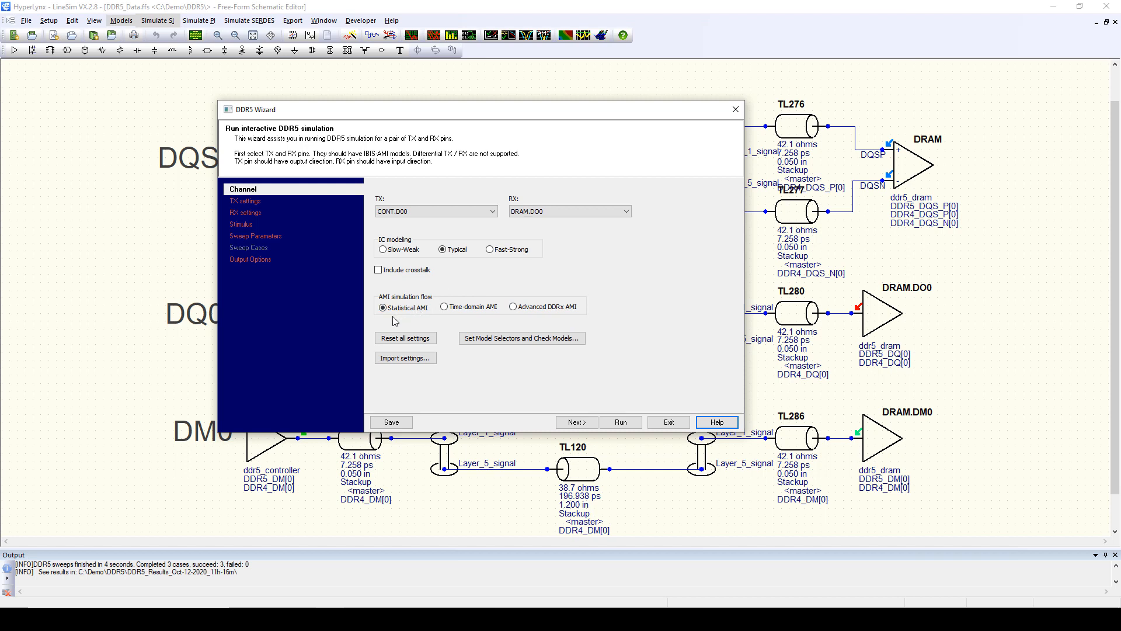
mouse_move(474, 318)
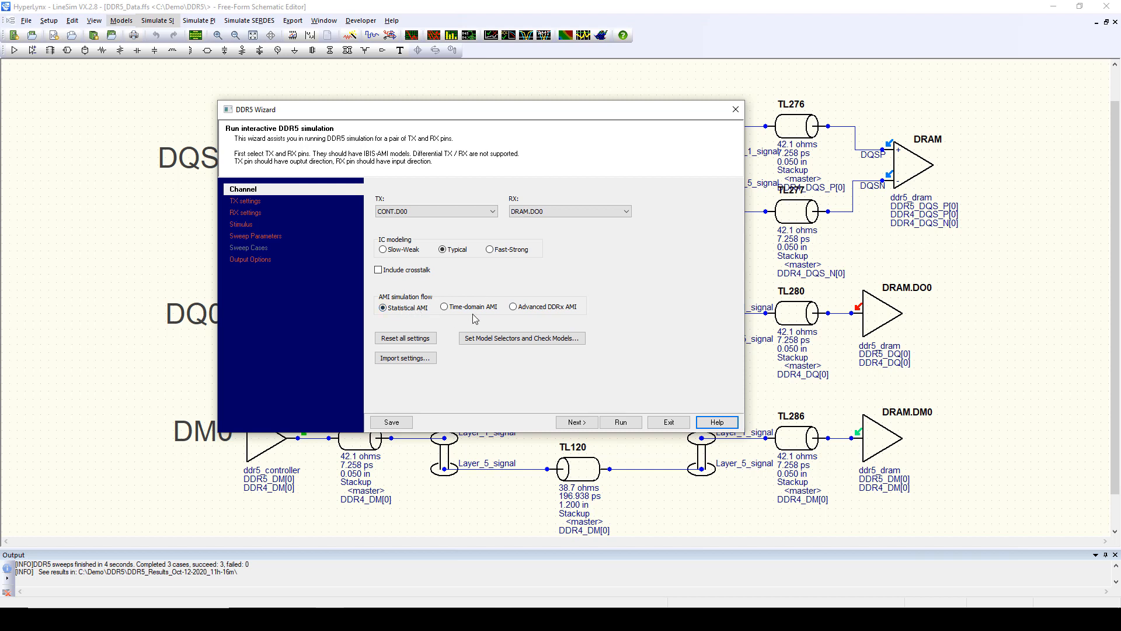
mouse_move(553, 310)
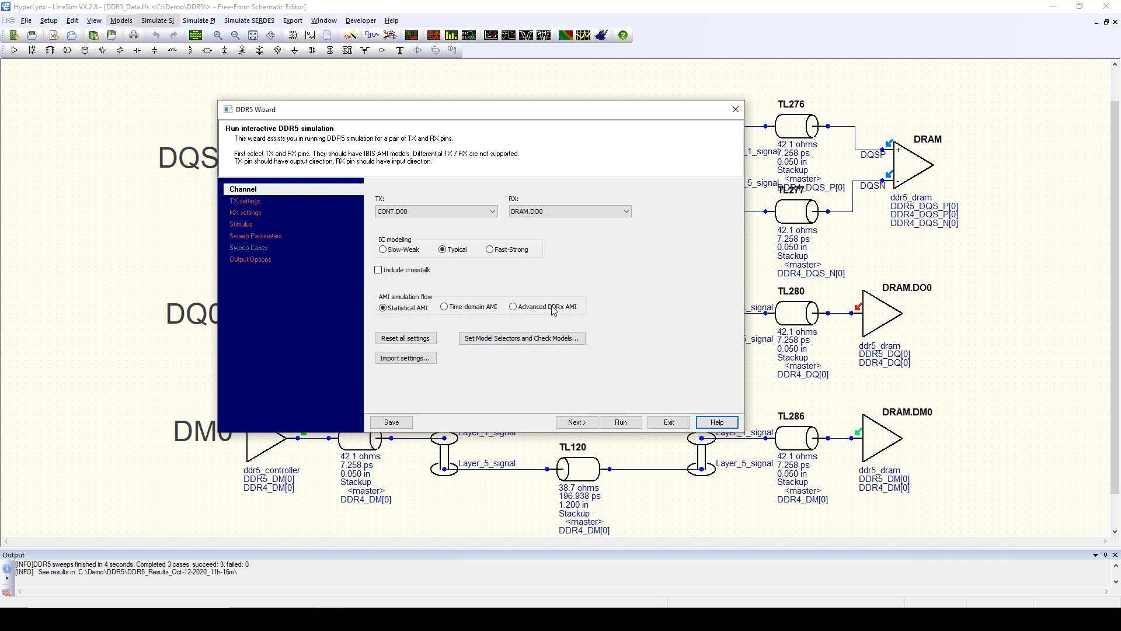
mouse_move(556, 315)
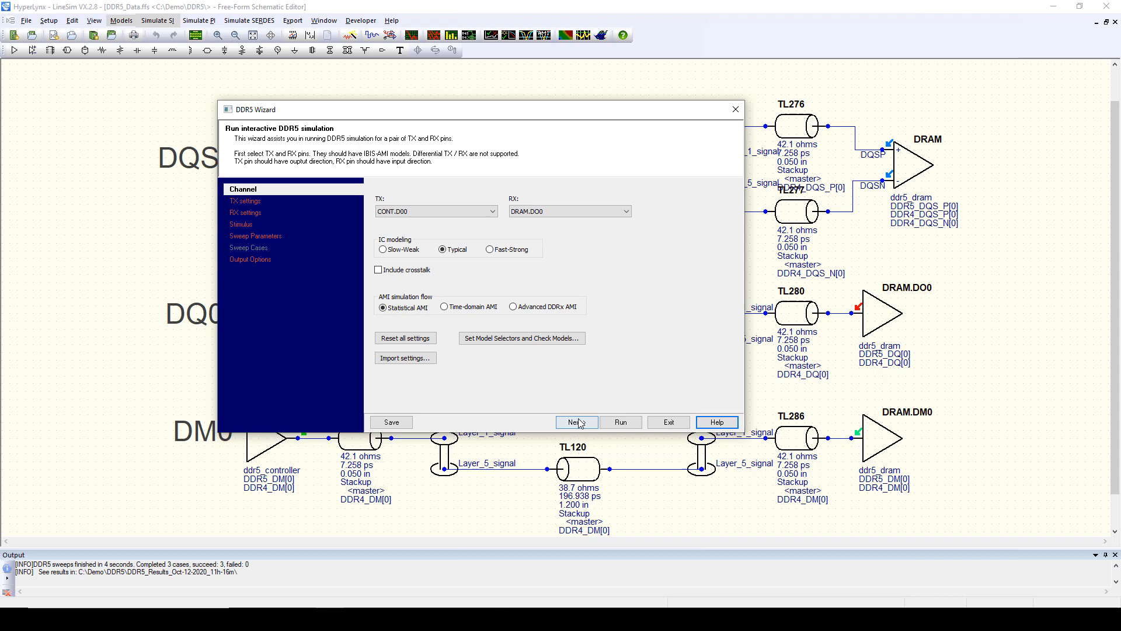
- Advance past TX settings and Stimulus to Sweep Parameters and expand the RX AMI n_dfetap parameter
click(575, 421)
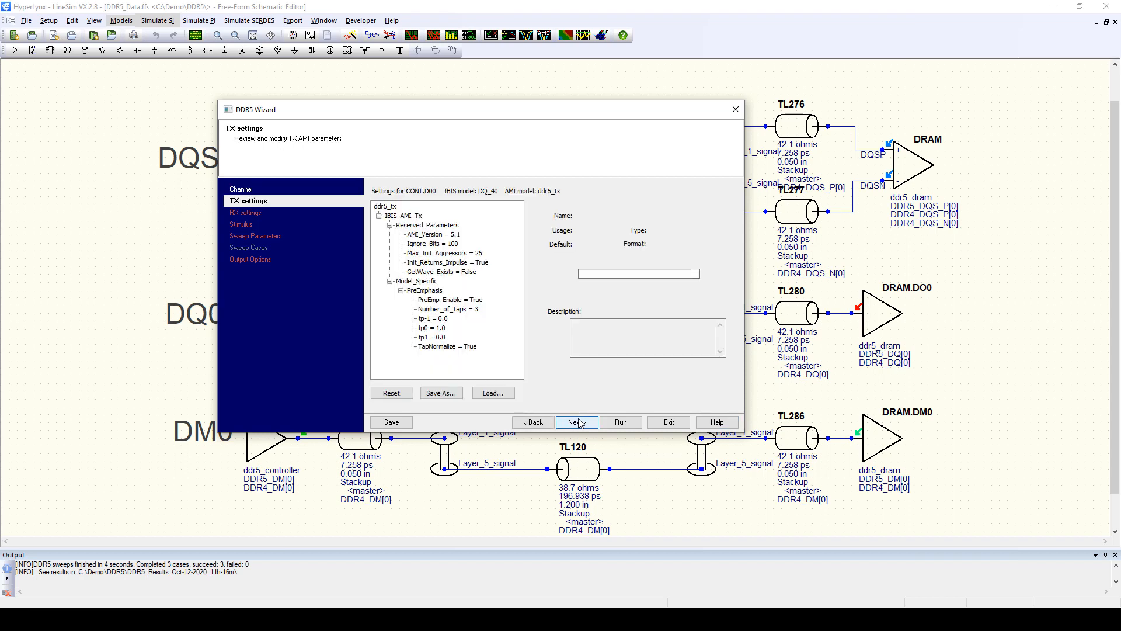
click(576, 422)
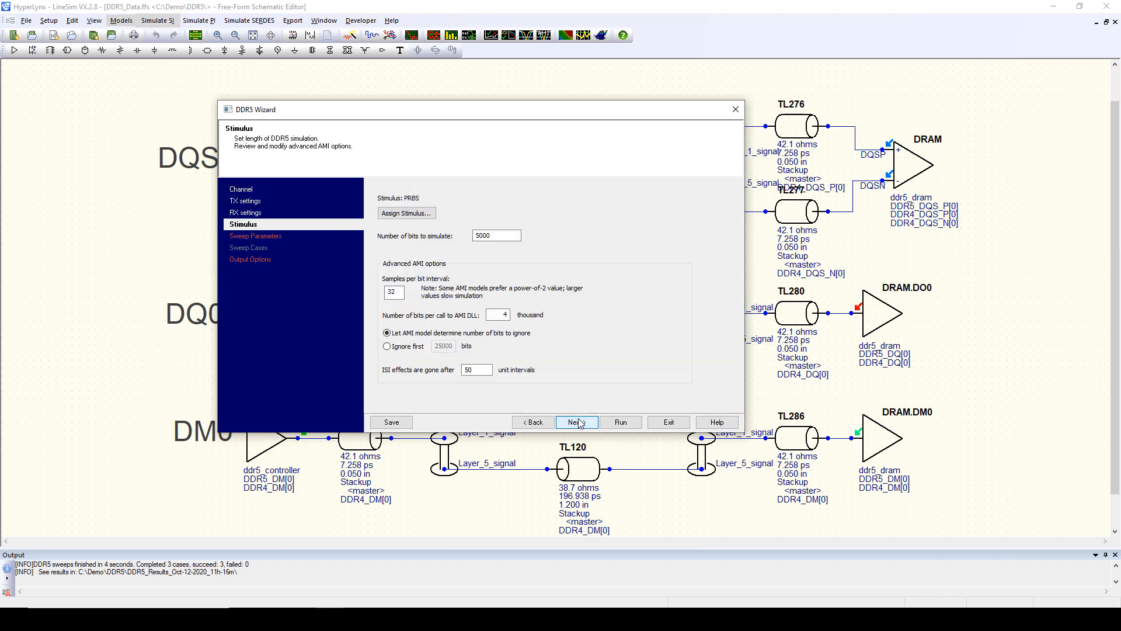
click(576, 422)
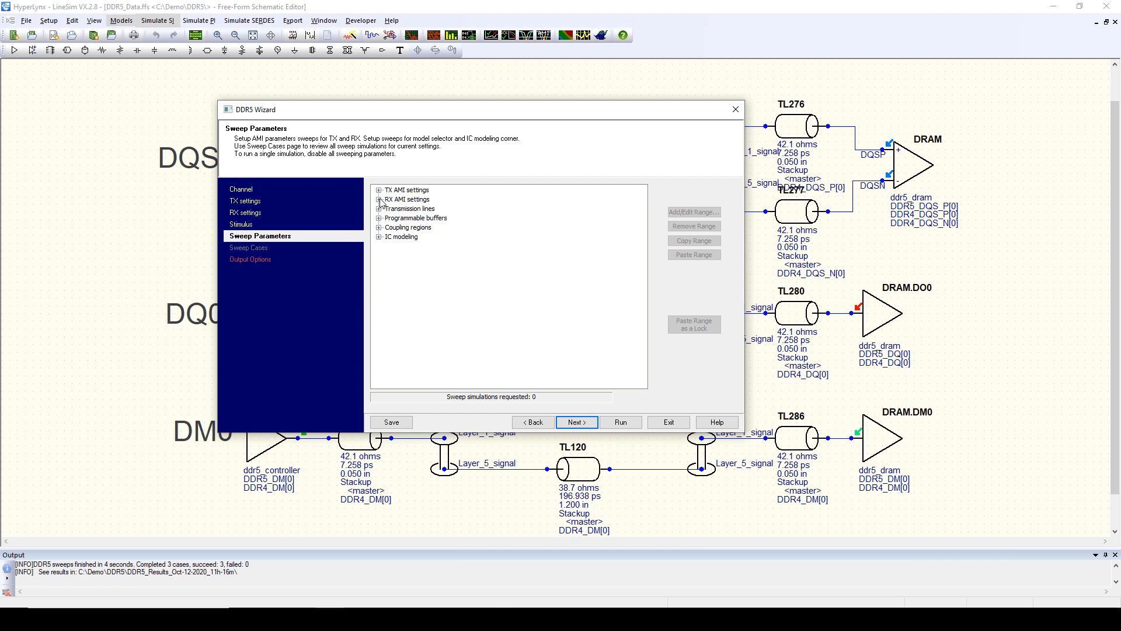
click(379, 198)
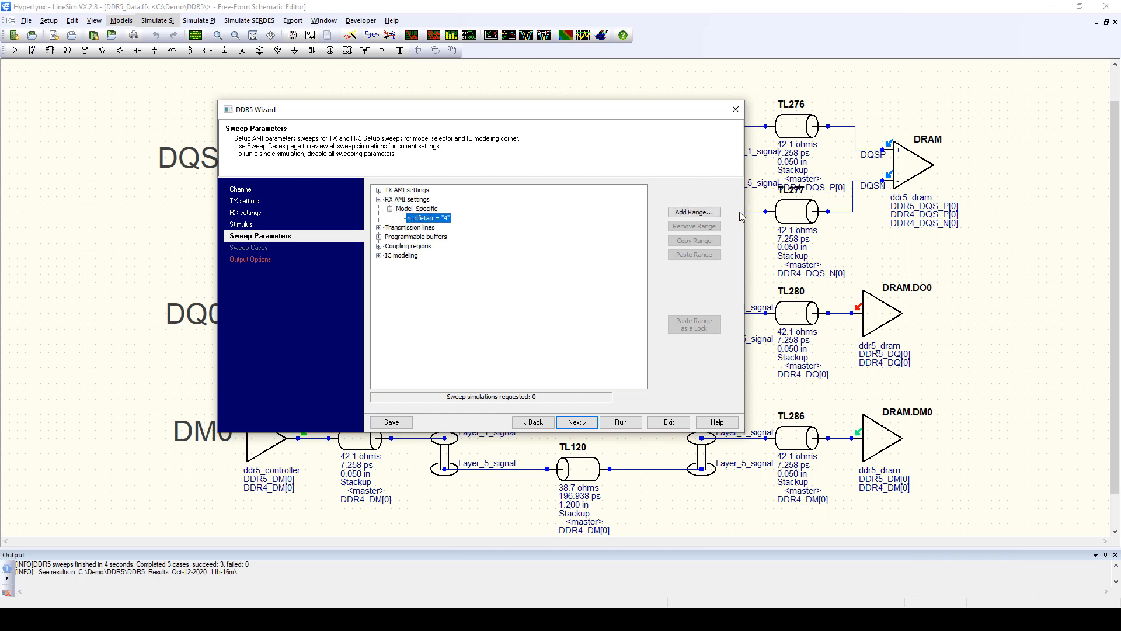
- Define an n_dfetap sweep range of 0, 2 and 4 taps, giving three requested simulations
click(692, 212)
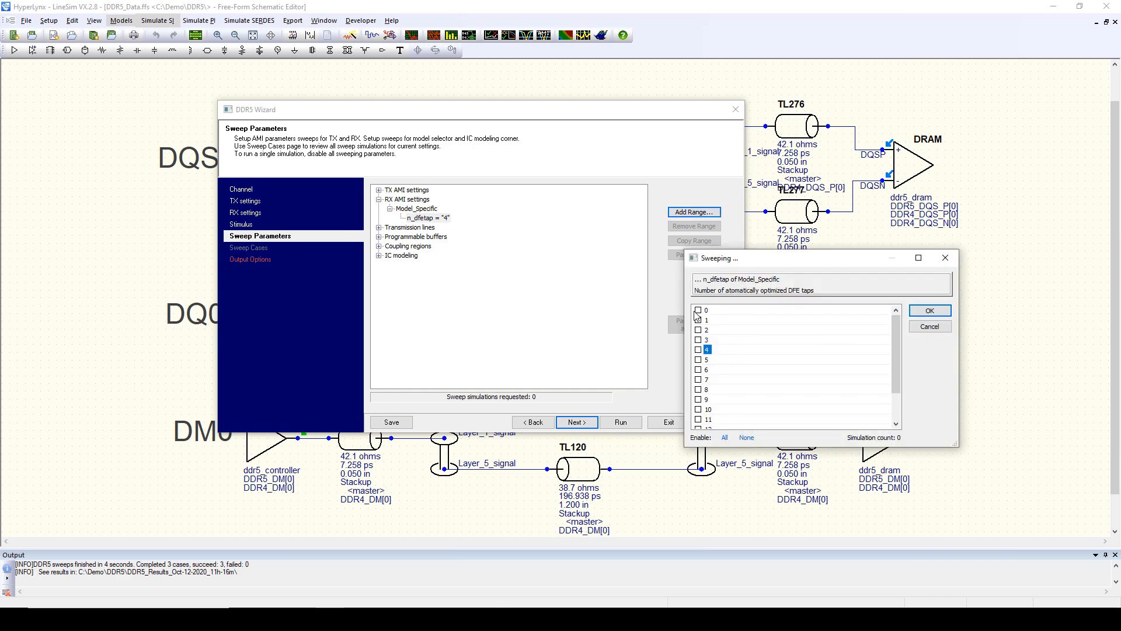
click(698, 309)
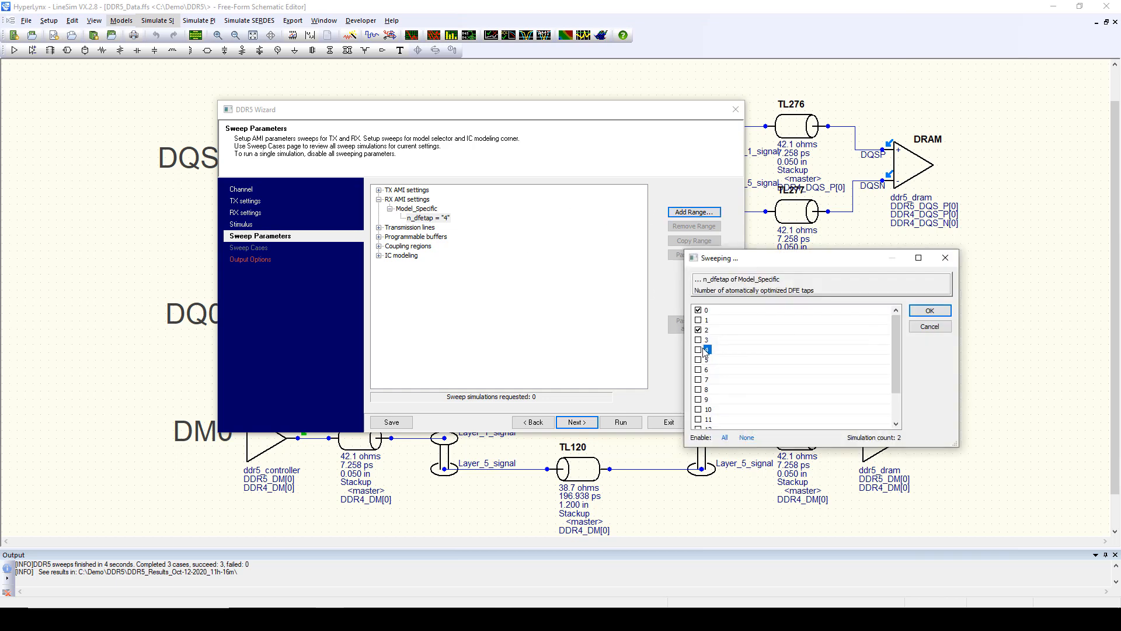
click(698, 349)
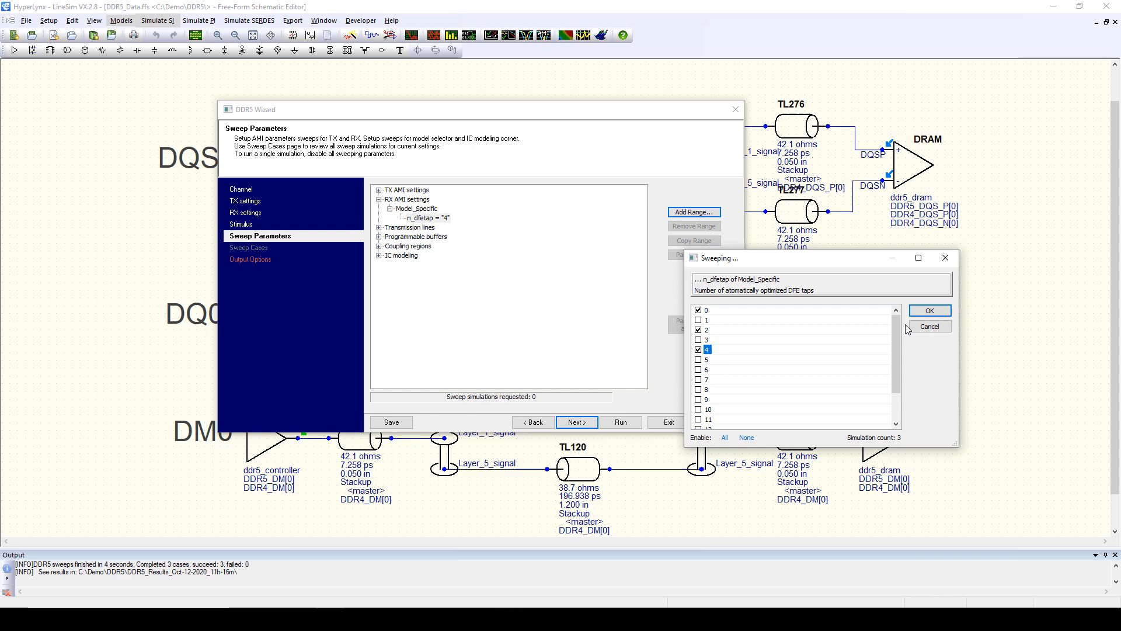
click(928, 309)
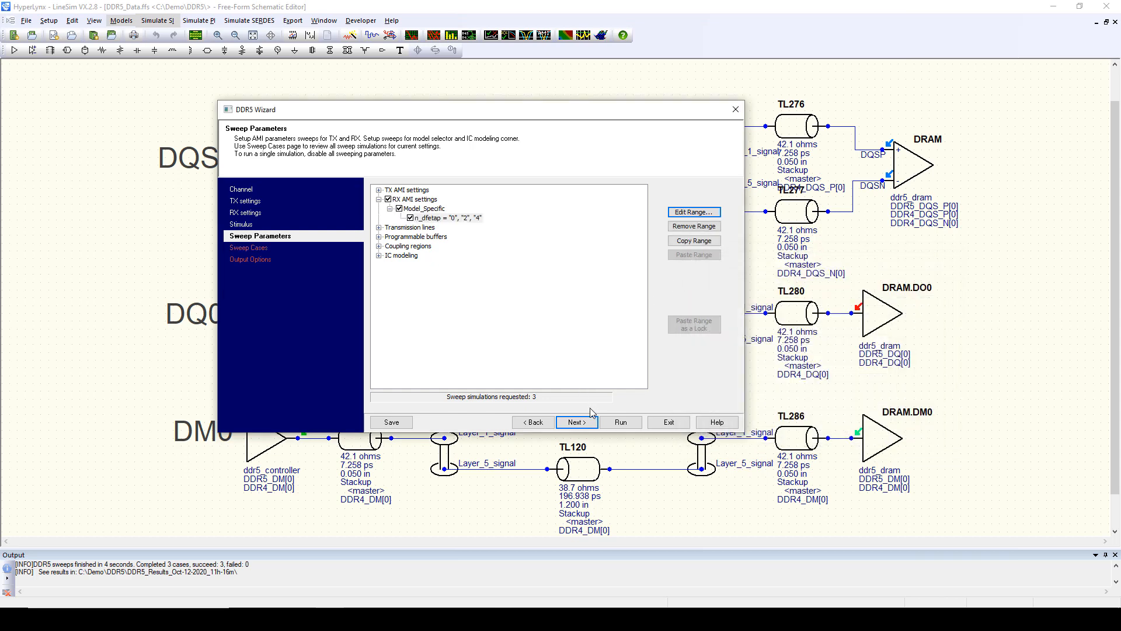
- Run the three-case n_dfetap sweep, producing eye density results with 0 taps failing, 2 and 4 passing
click(576, 422)
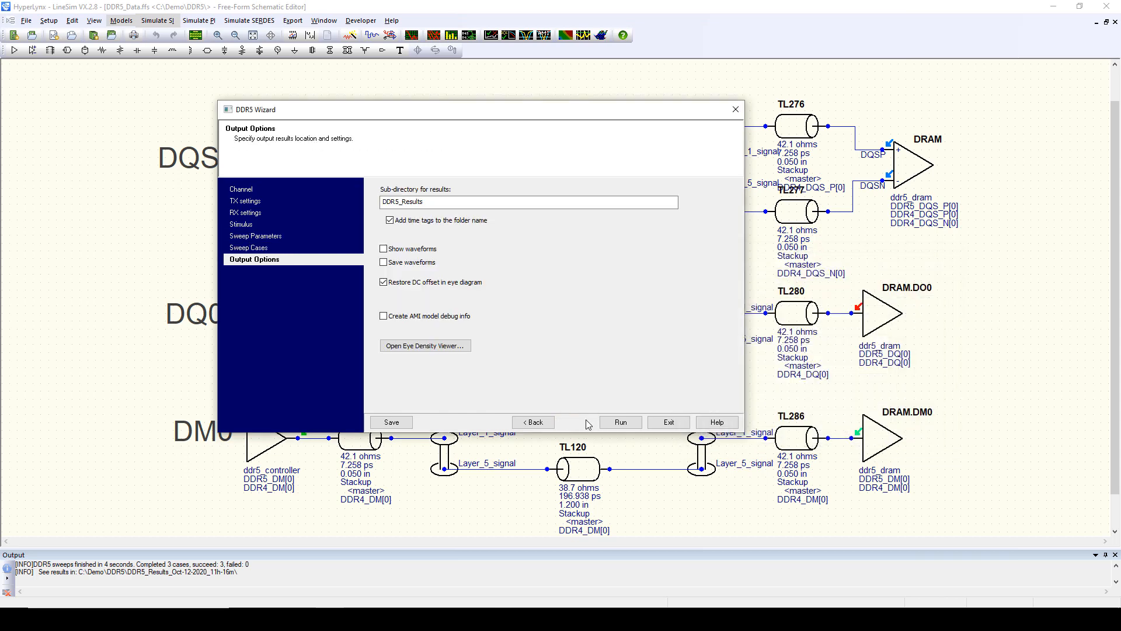
click(619, 421)
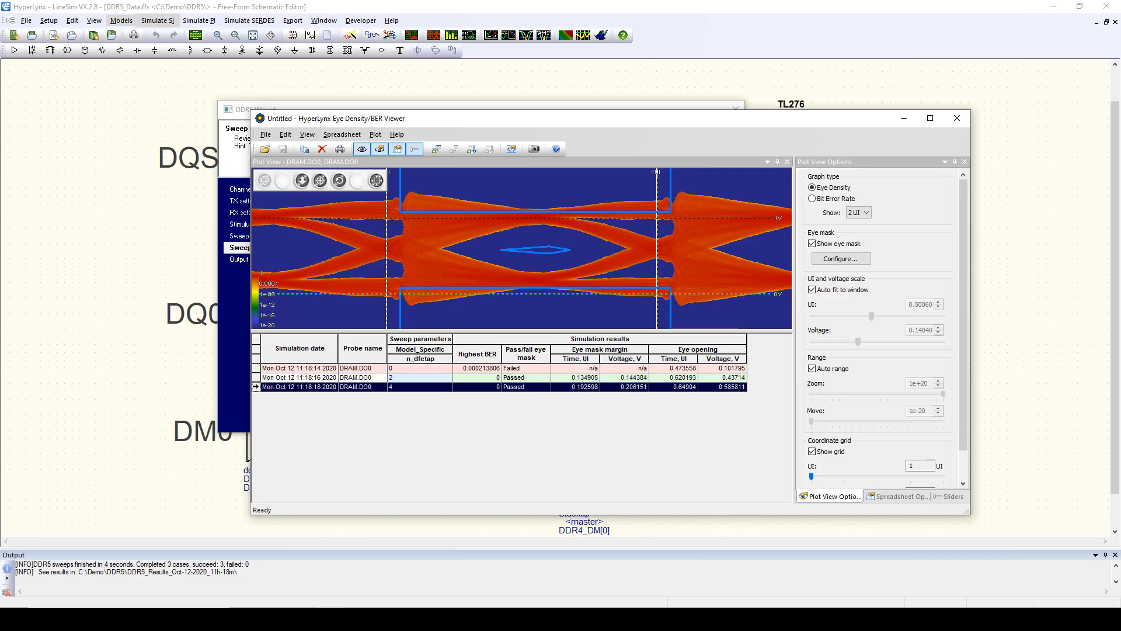
- Close the swept eye density results and list the Simulate SI choices on the larger DDR5 schematic
click(956, 118)
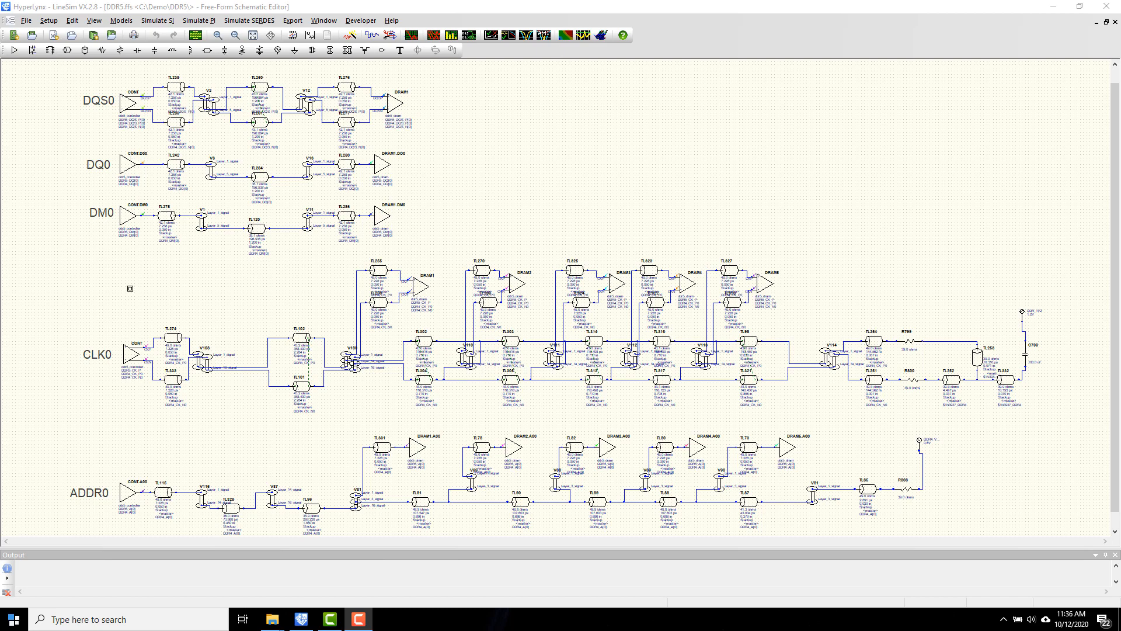
click(158, 20)
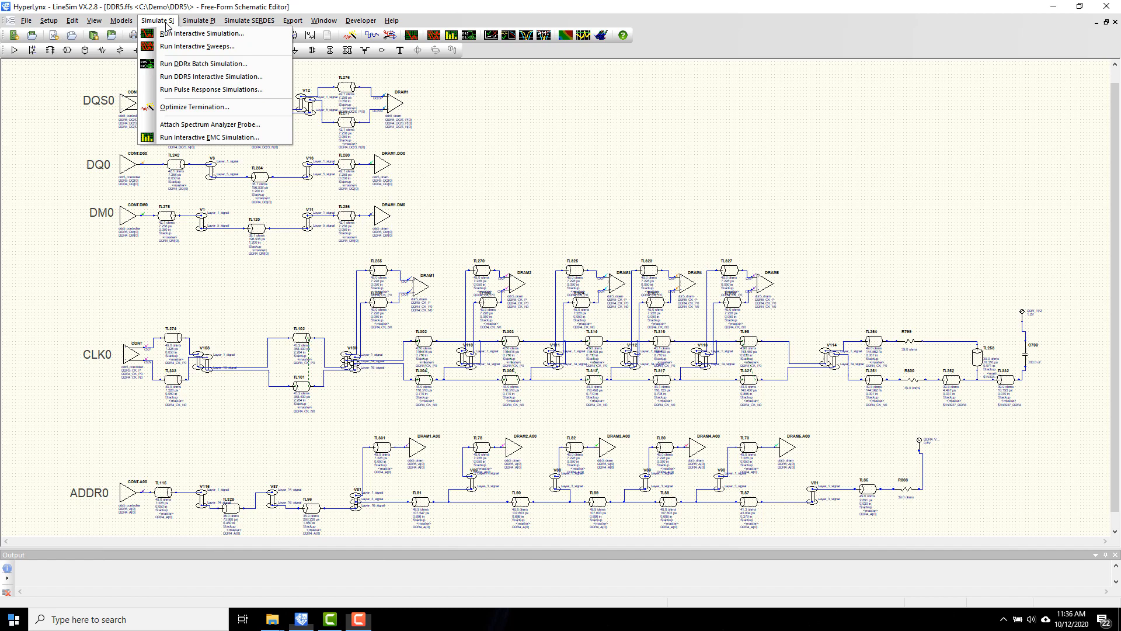
mouse_move(205, 63)
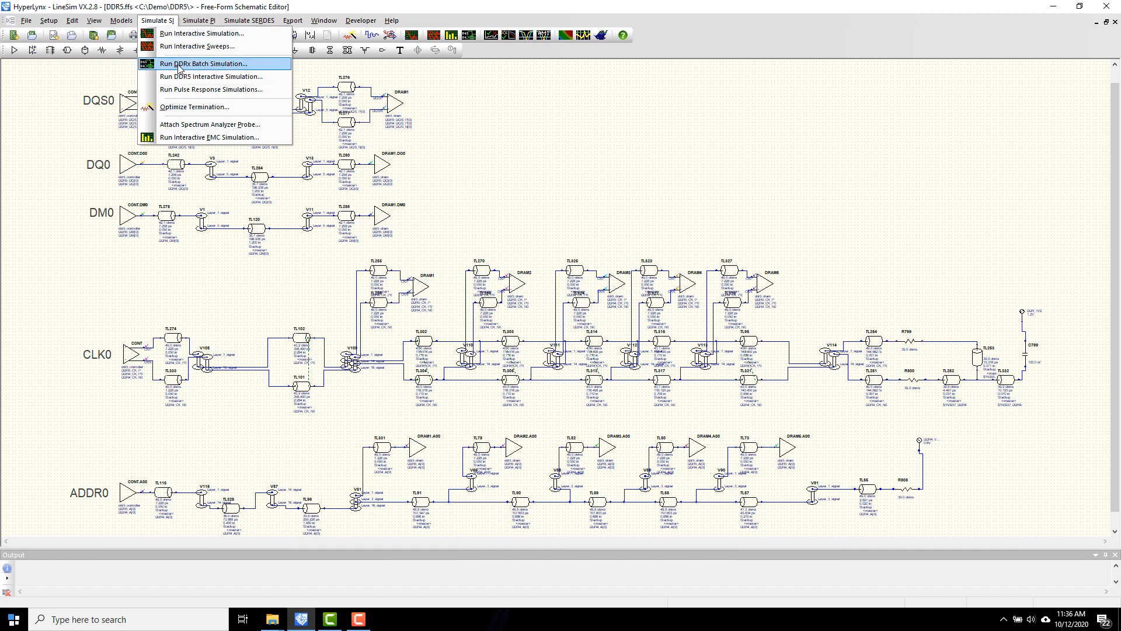
- Start the DDRx Batch-Simulation Wizard and accept the controller, interface and strobe net pages up to Equalization
click(203, 63)
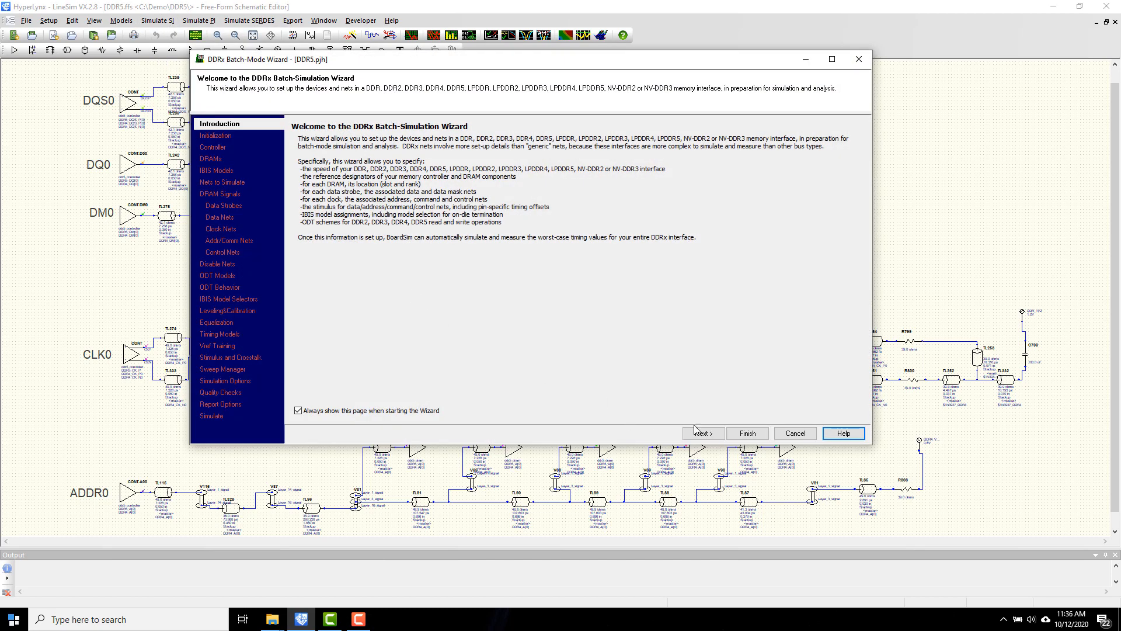
click(702, 432)
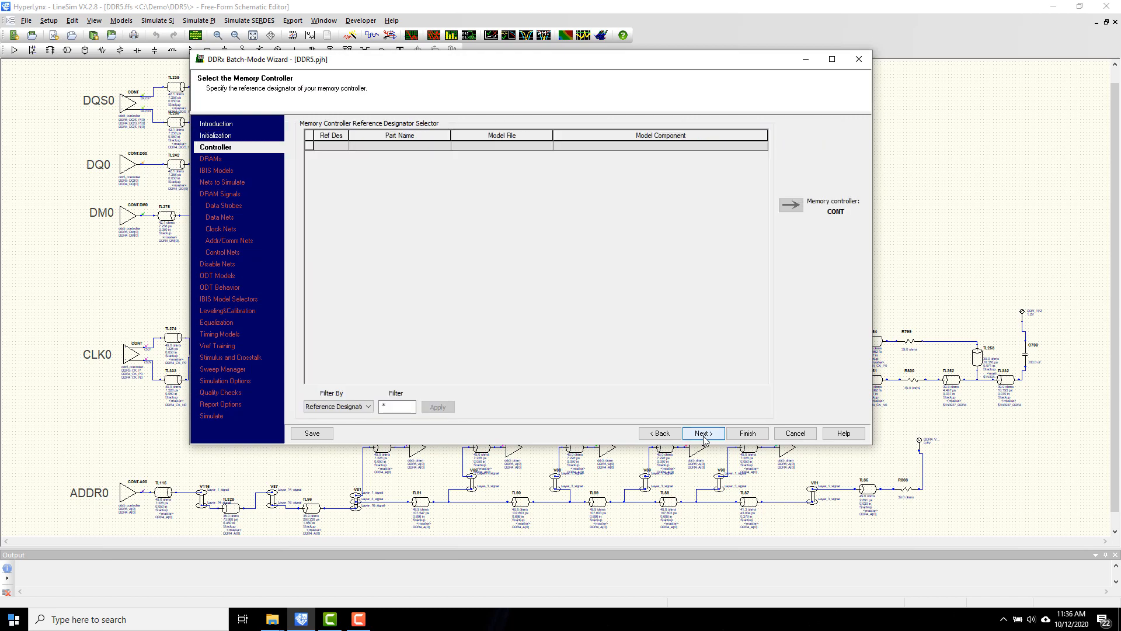
click(702, 432)
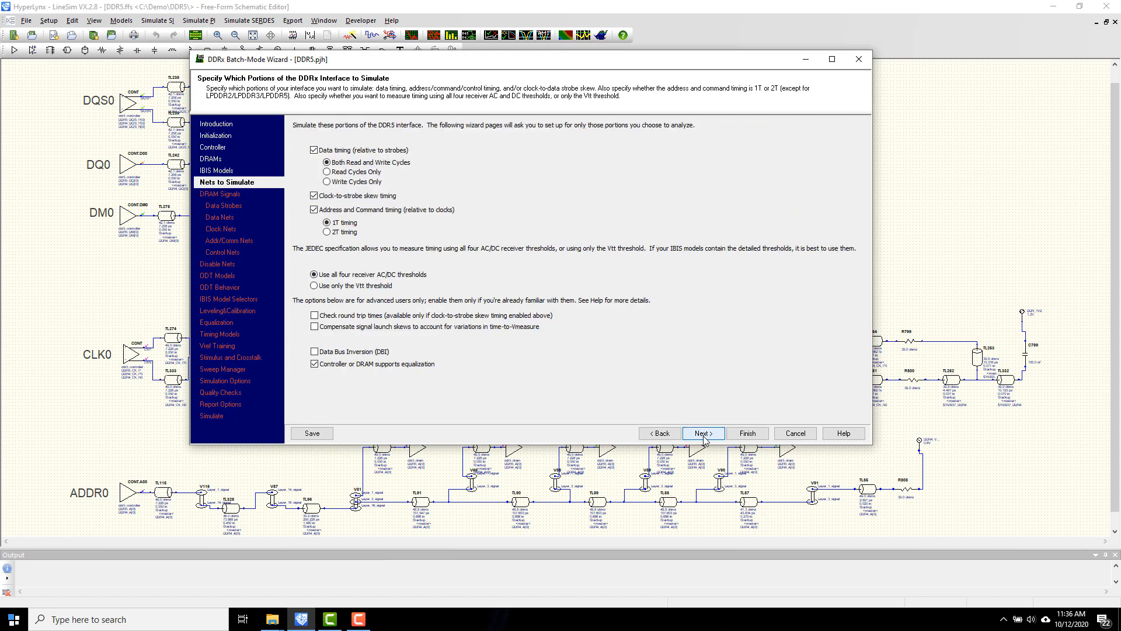
click(702, 432)
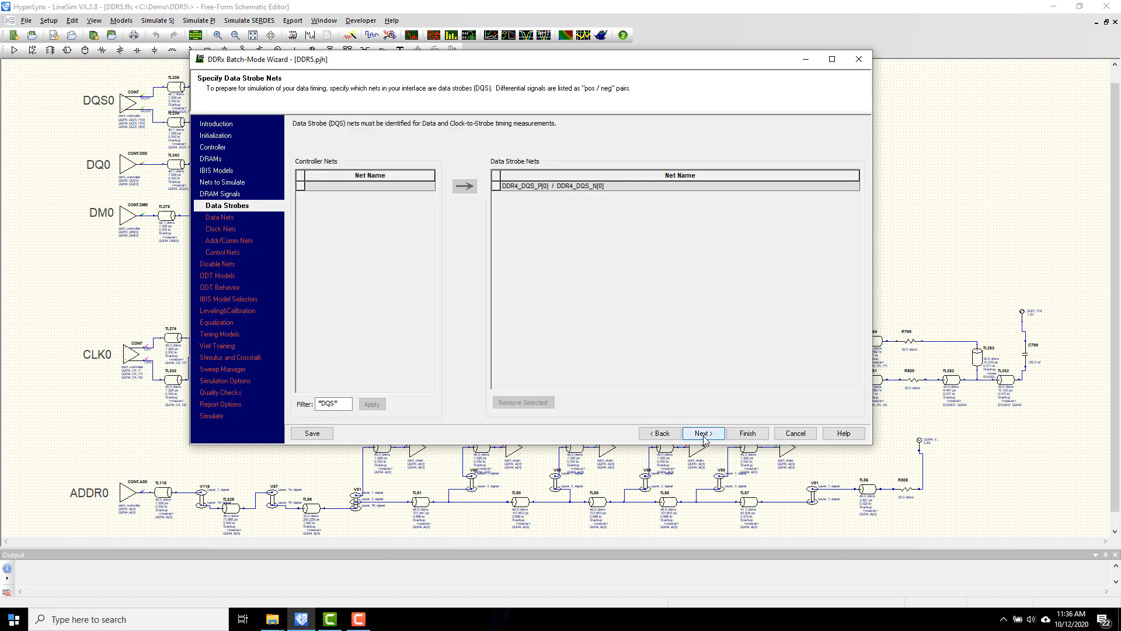
click(702, 432)
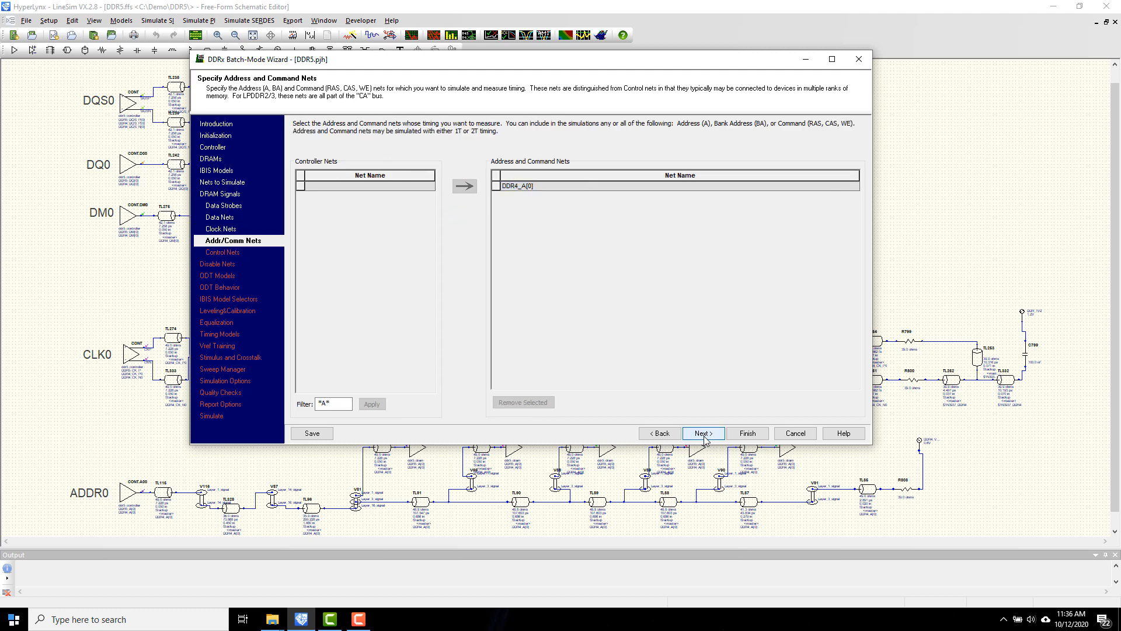
click(702, 432)
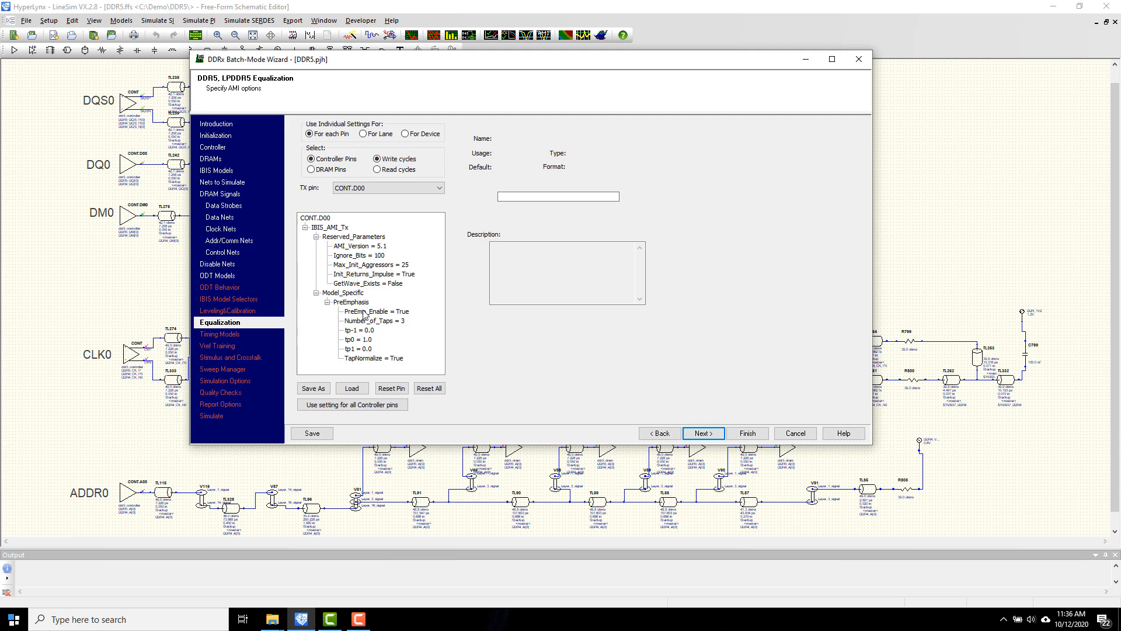
mouse_move(317, 366)
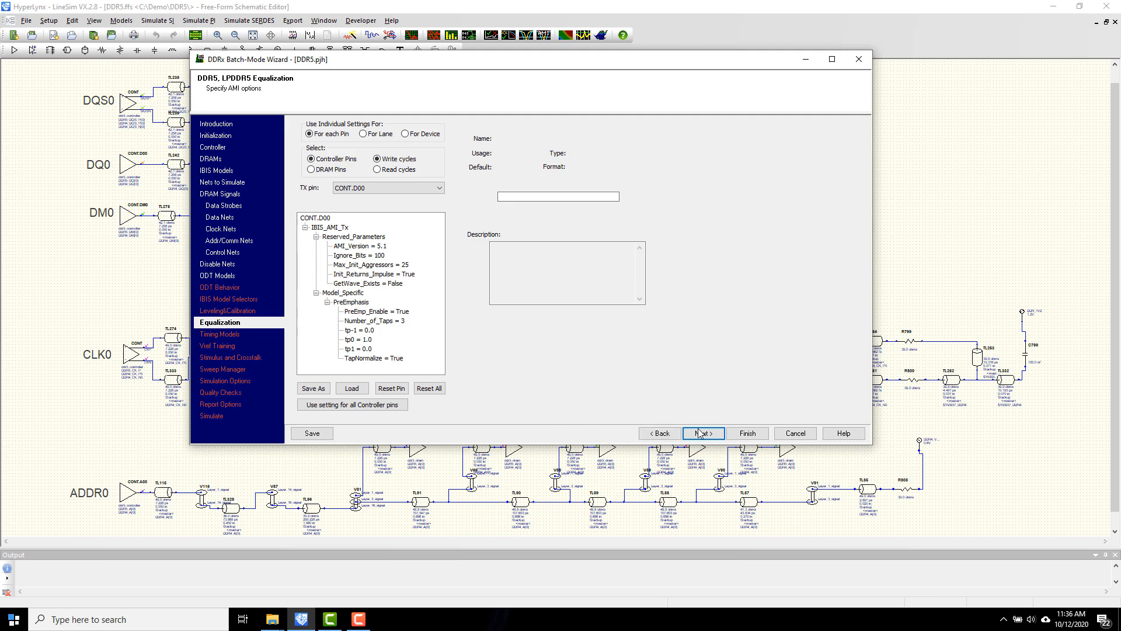
- Accept equalization and stimulus settings and run the DDR5 batch simulation, producing the Data Write worstcase report
click(701, 432)
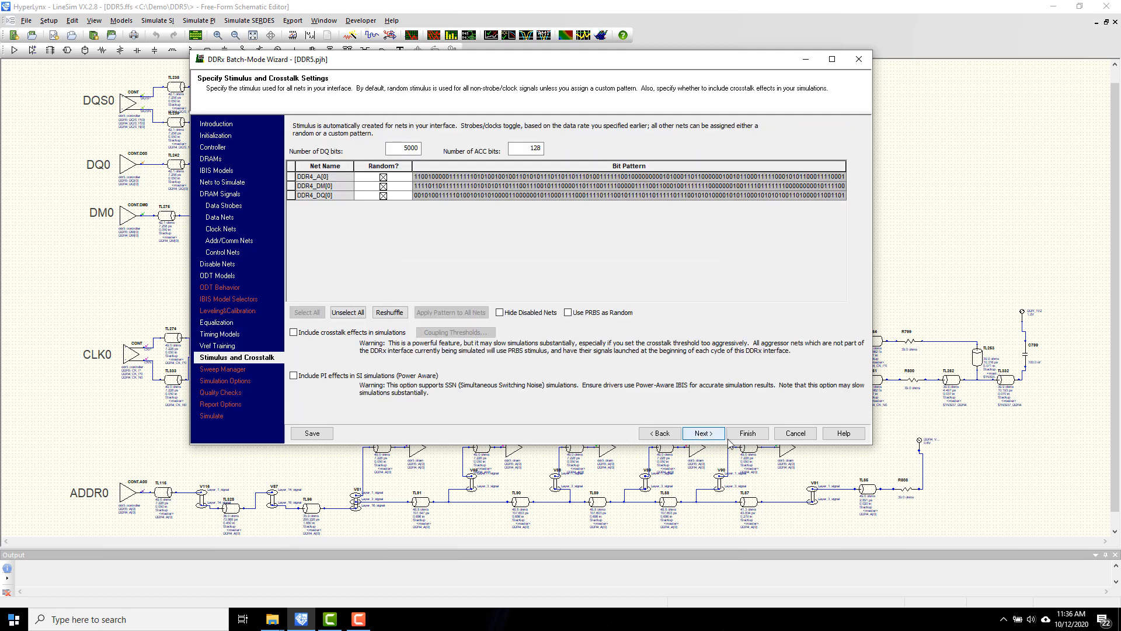
click(702, 433)
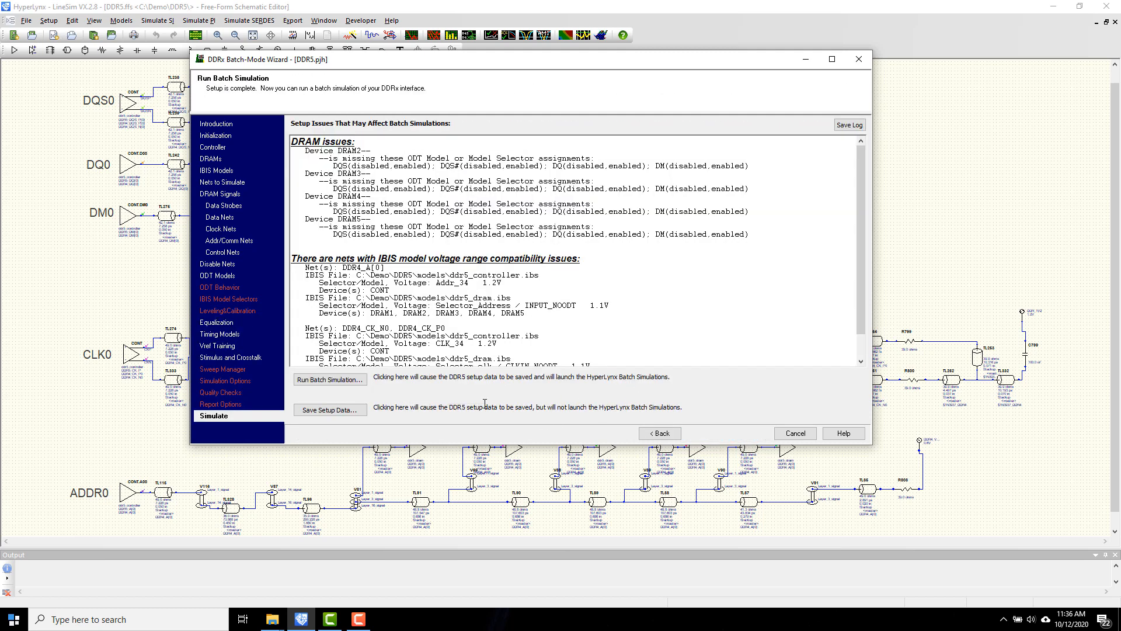
click(330, 378)
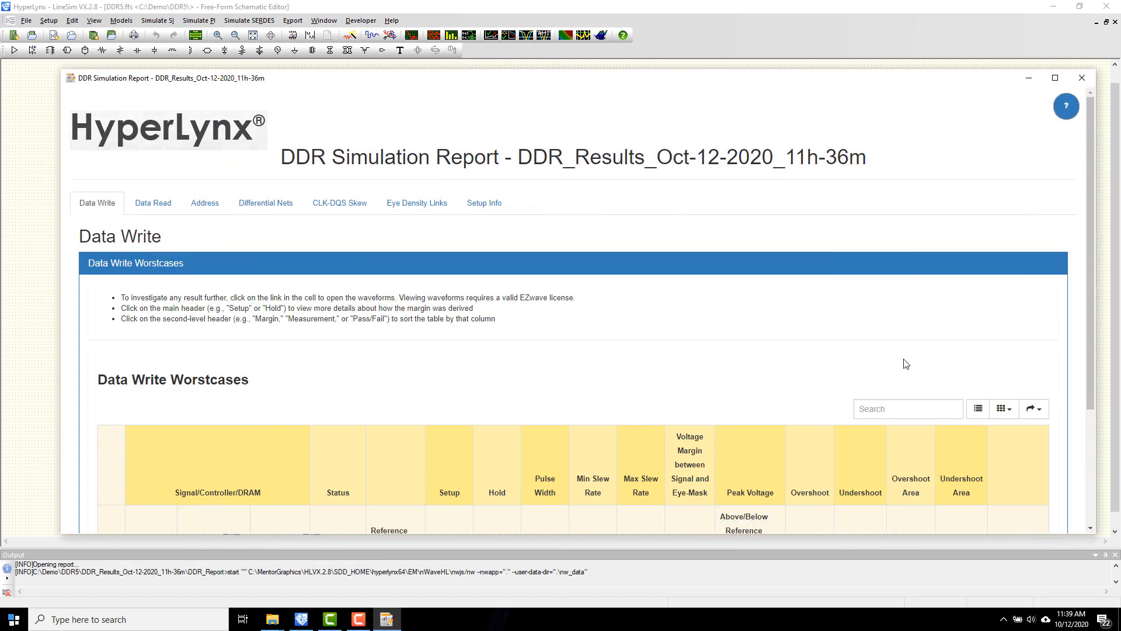
- Review the Data Write table, then the passing Data Read and CLK-DQS Skew results
scroll(down, 3)
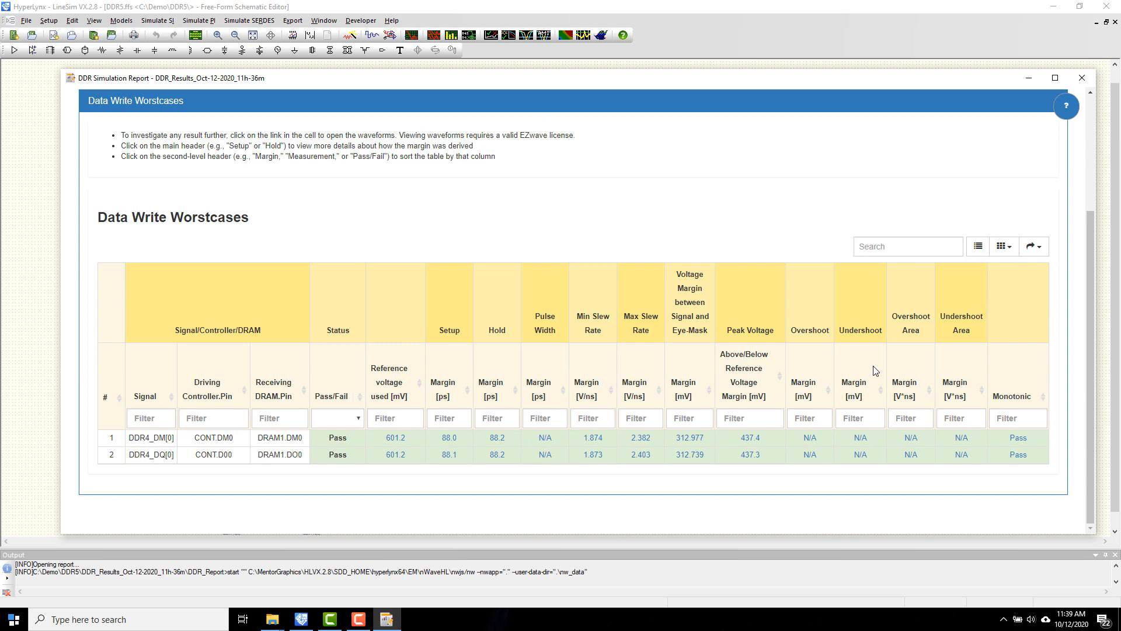
scroll(up, 3)
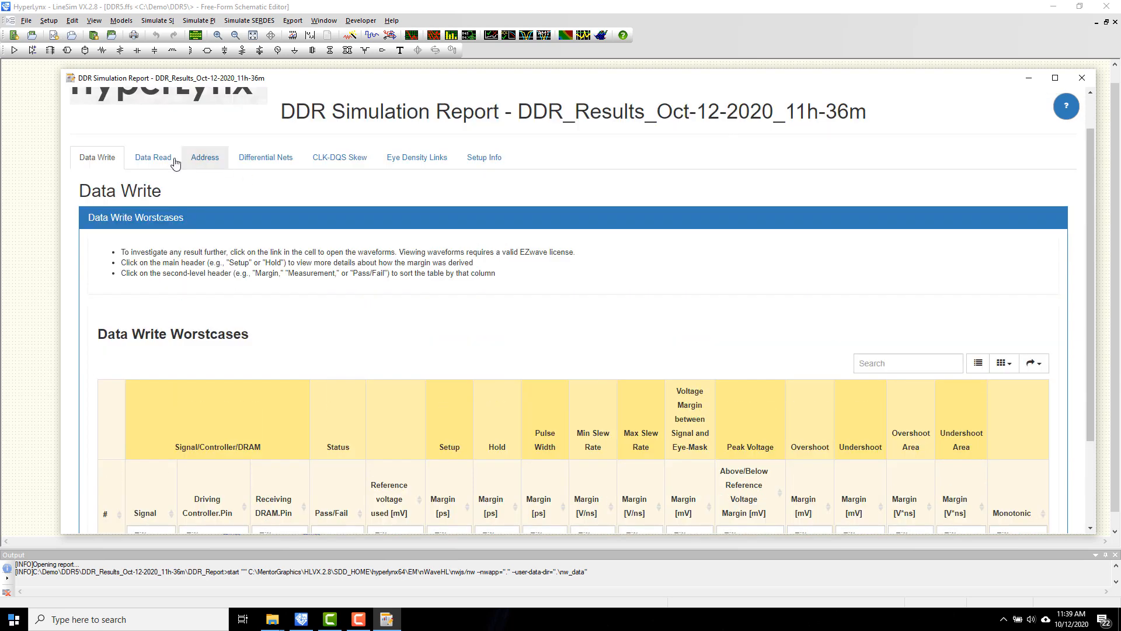
click(152, 158)
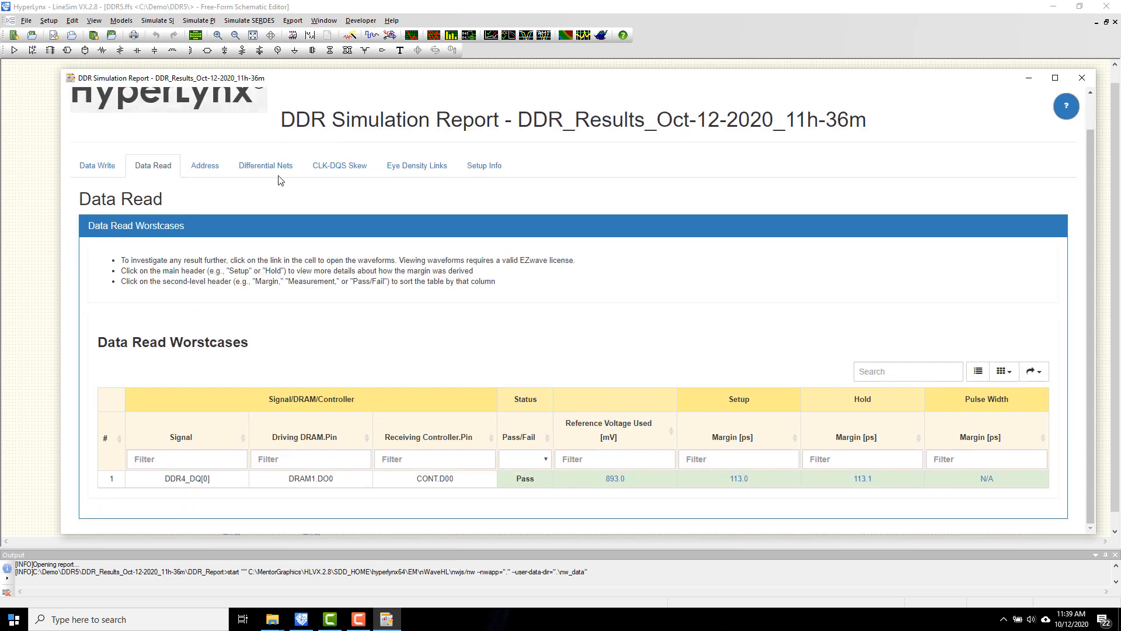
click(338, 165)
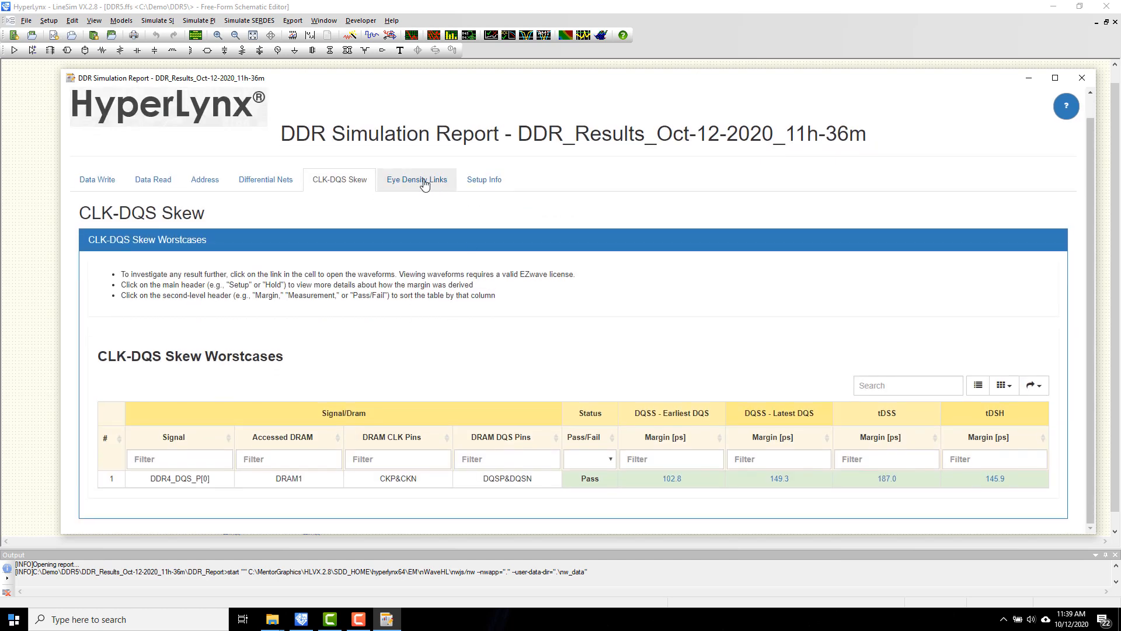
- Load the eye density plots for the data nets from the Eye Density Links
click(416, 180)
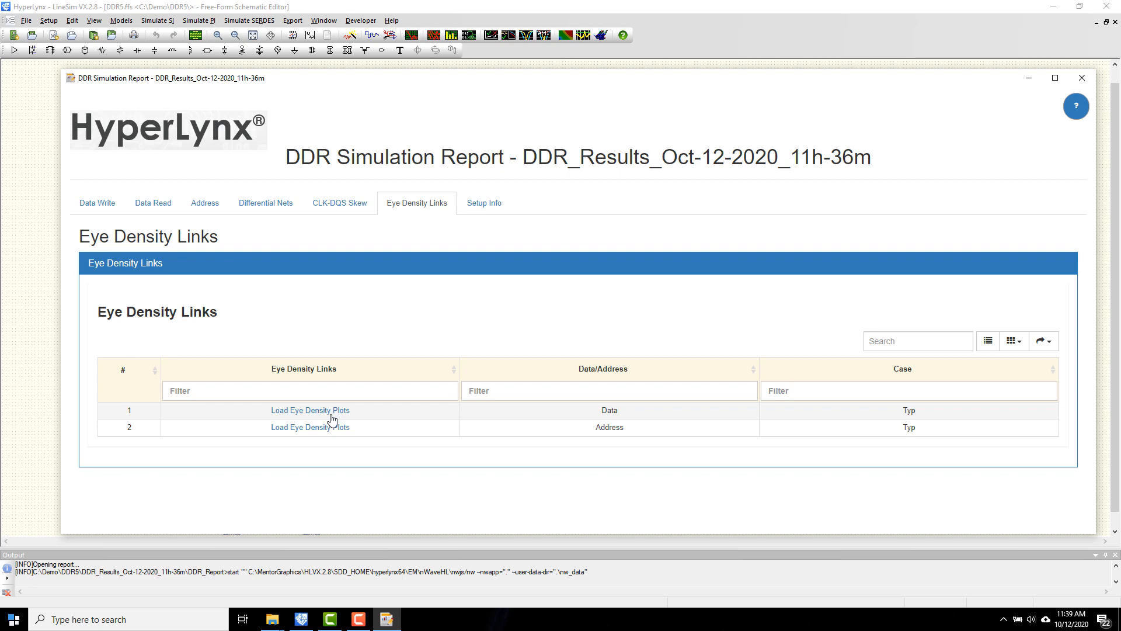
click(309, 410)
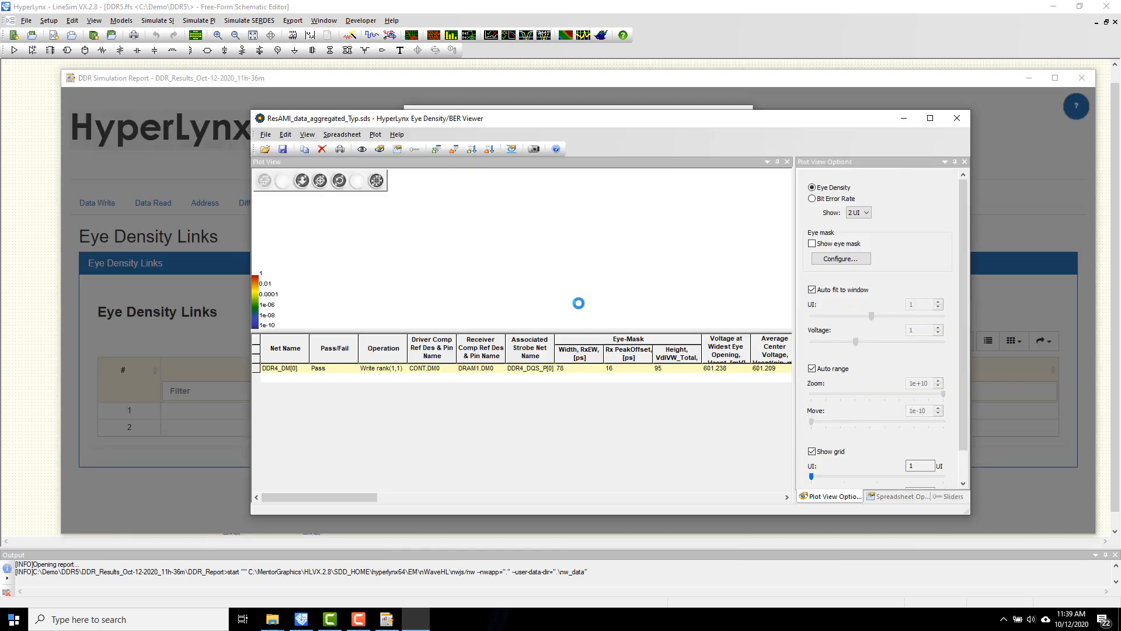